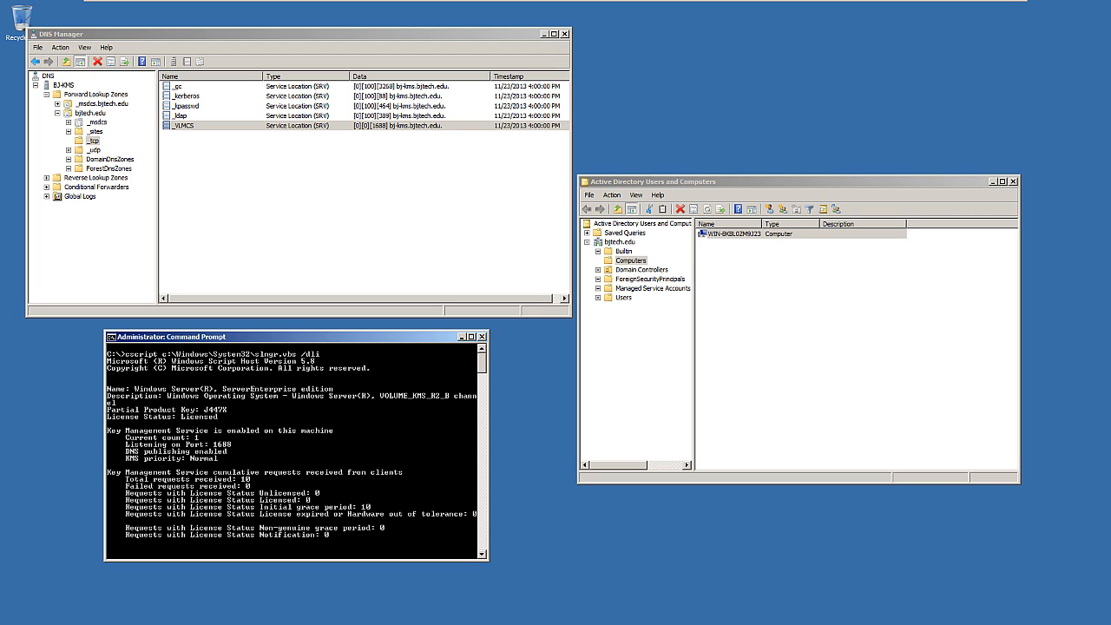
mouse_move(281, 151)
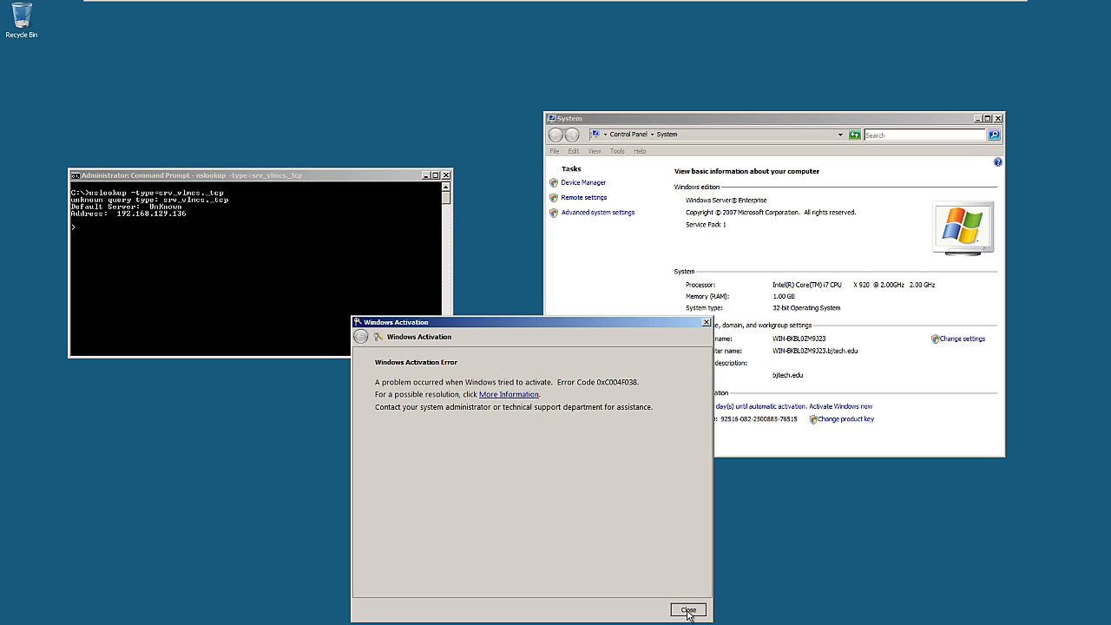
Dismiss the Windows Activation error and exit the nslookup session.
click(688, 609)
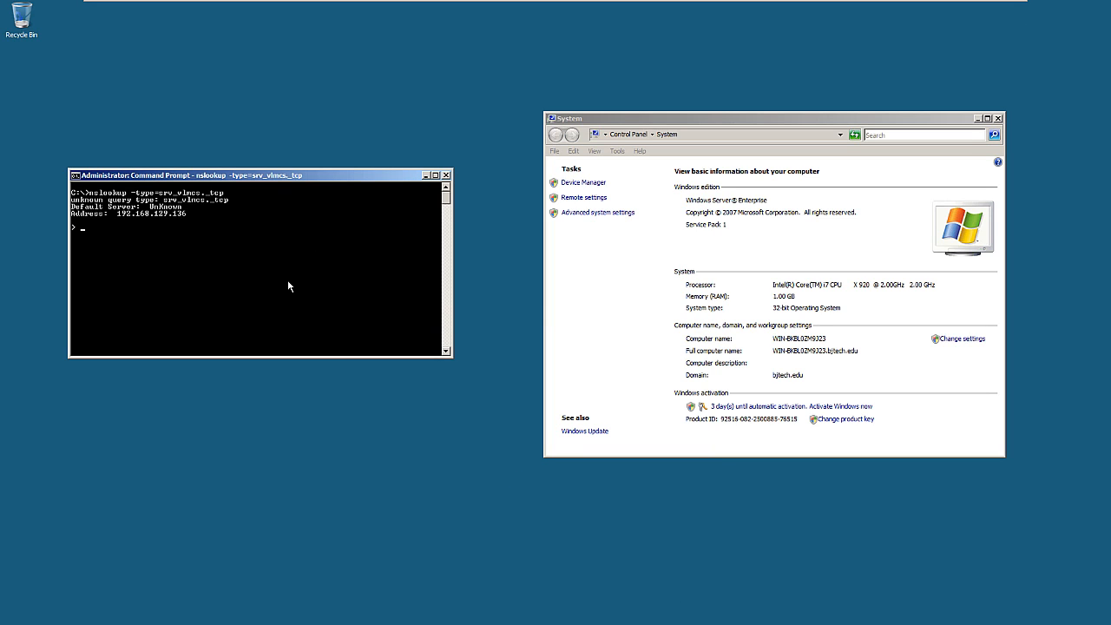
text(exit)
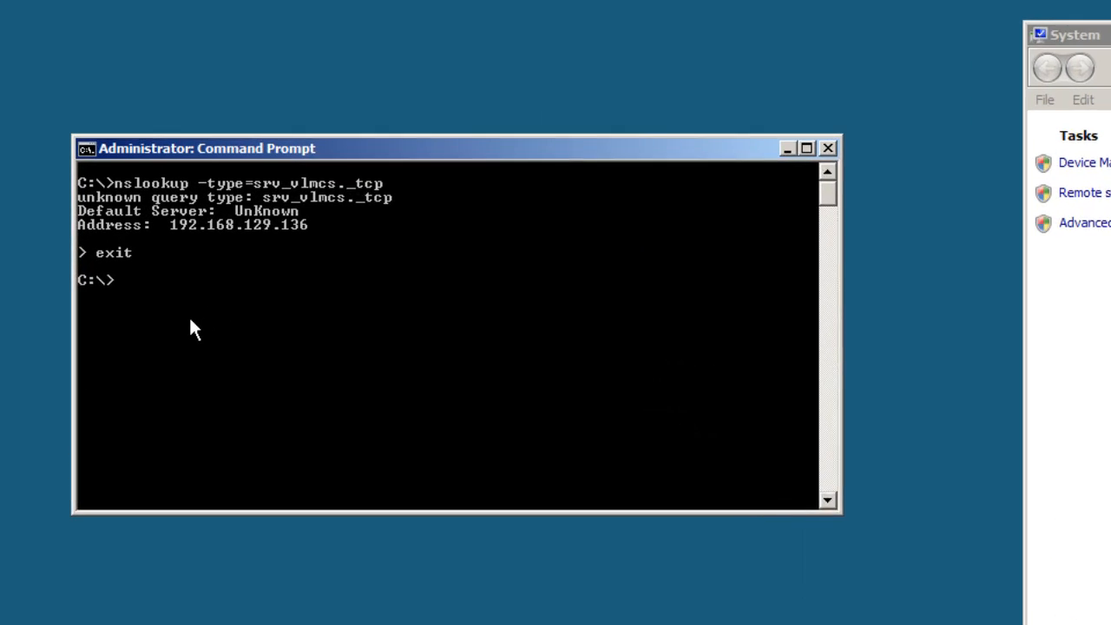
Run slmgr.vbs /dli to show initial grace period and KMS host bj-kms.bjtech.edu:1688.
text(cscript c:\Windows\System32\slmgr.vbs /dli)
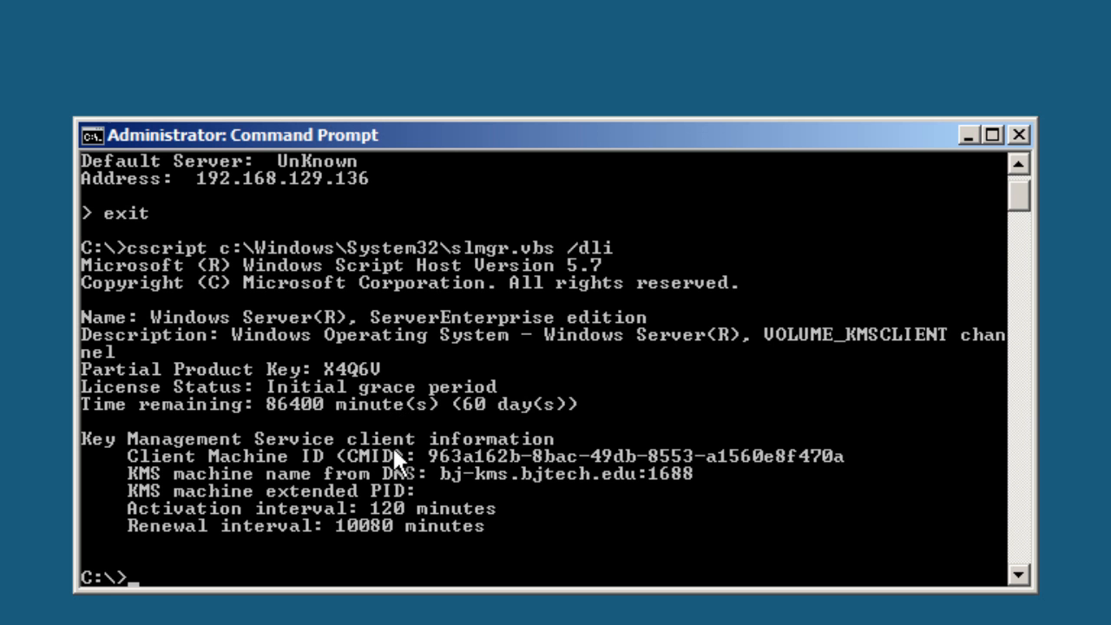
mouse_move(232, 390)
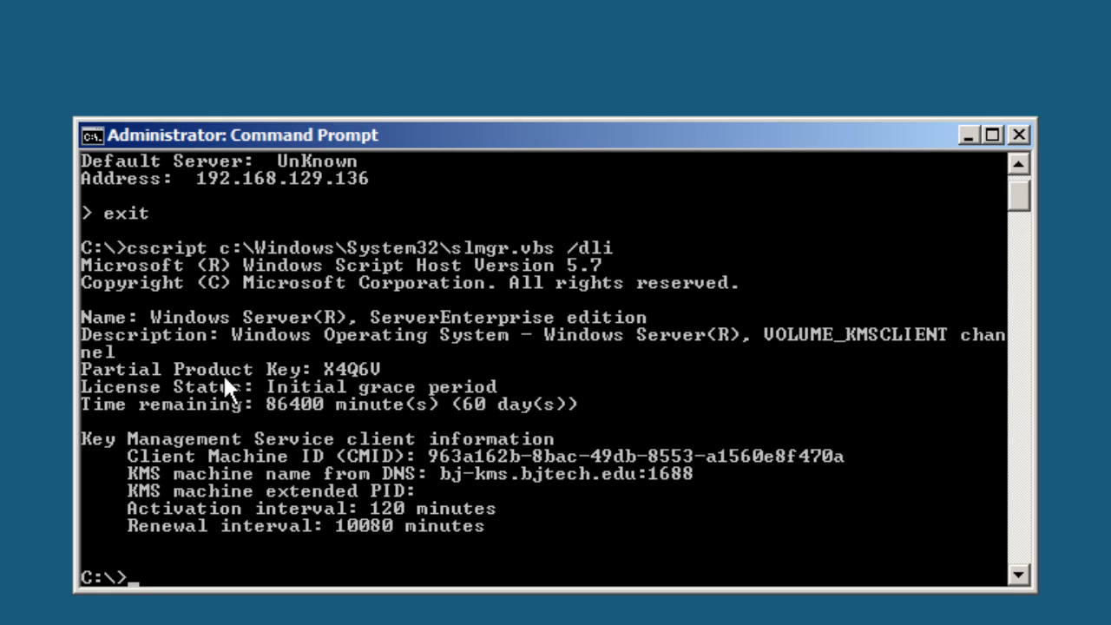
mouse_move(753, 360)
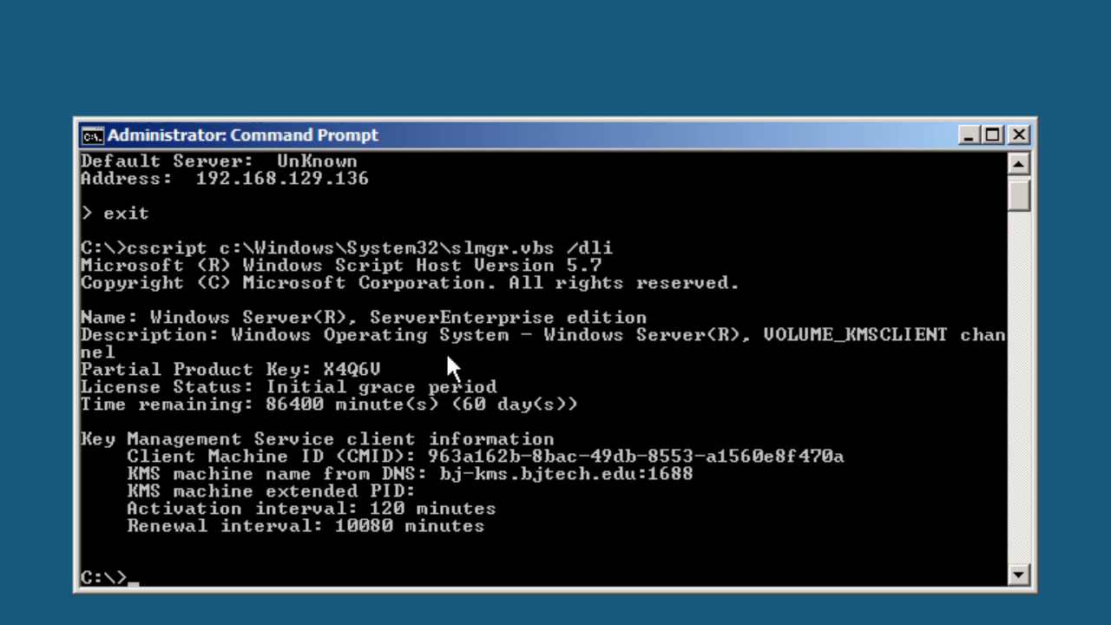
mouse_move(312, 408)
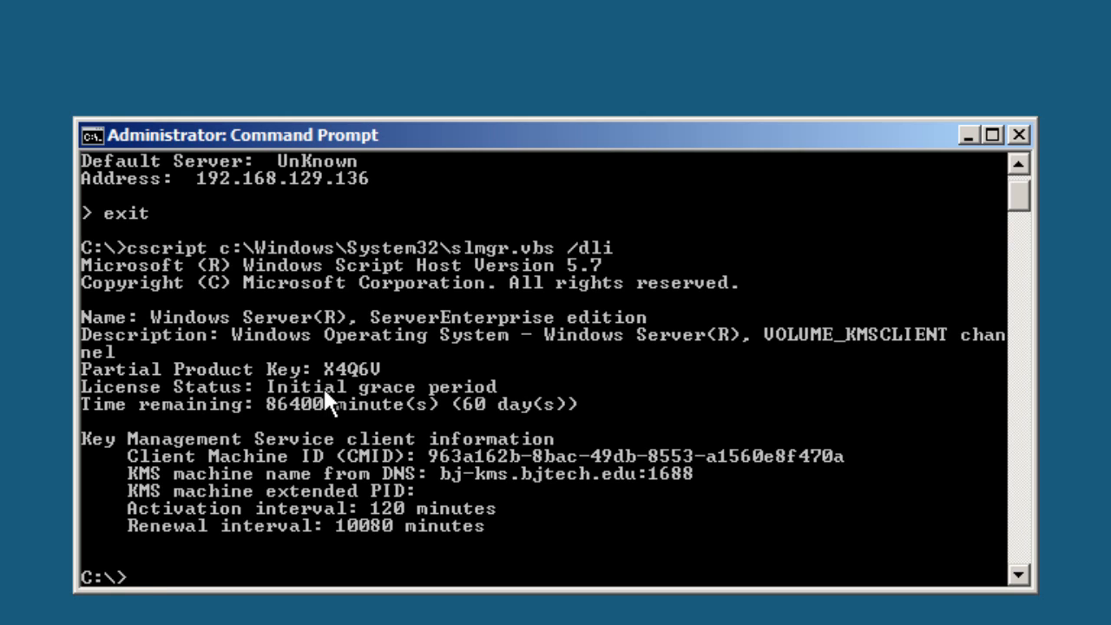
mouse_move(213, 429)
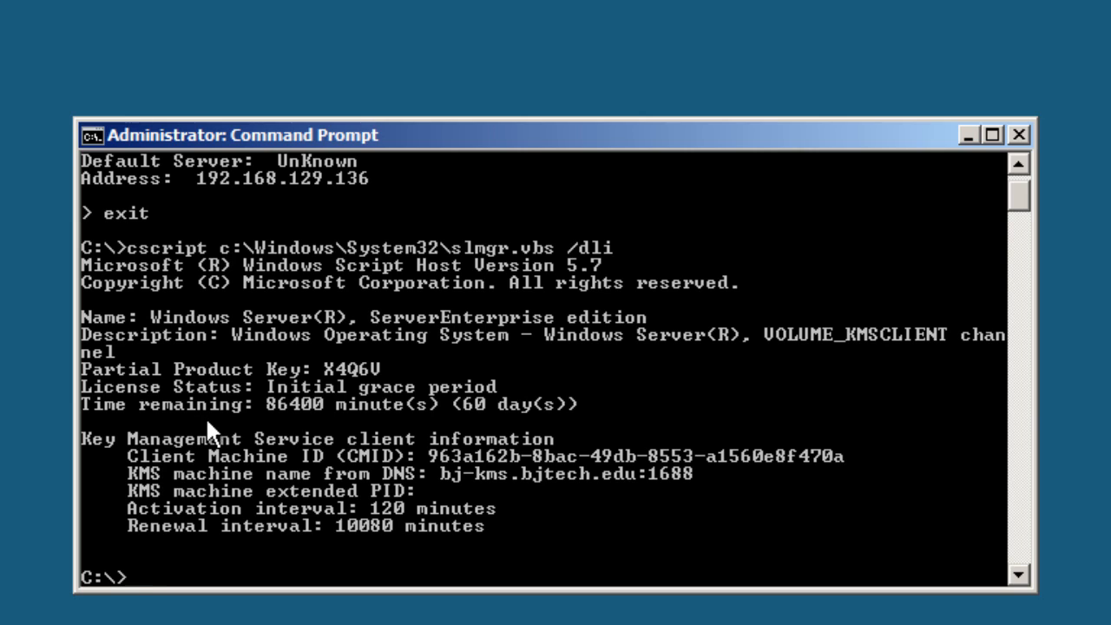
mouse_move(191, 456)
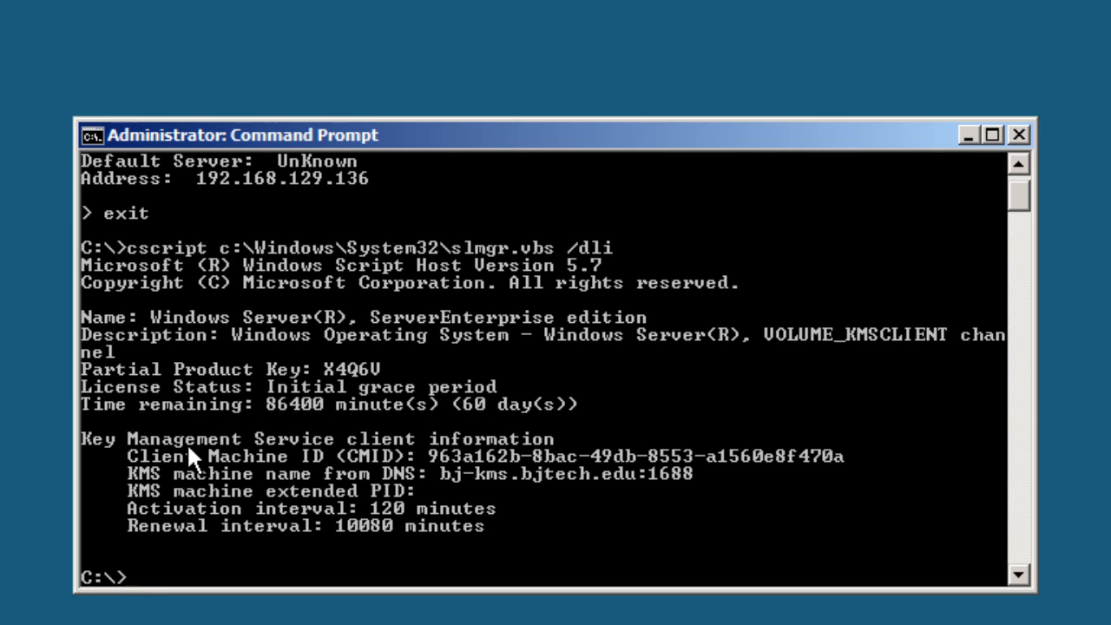
mouse_move(542, 499)
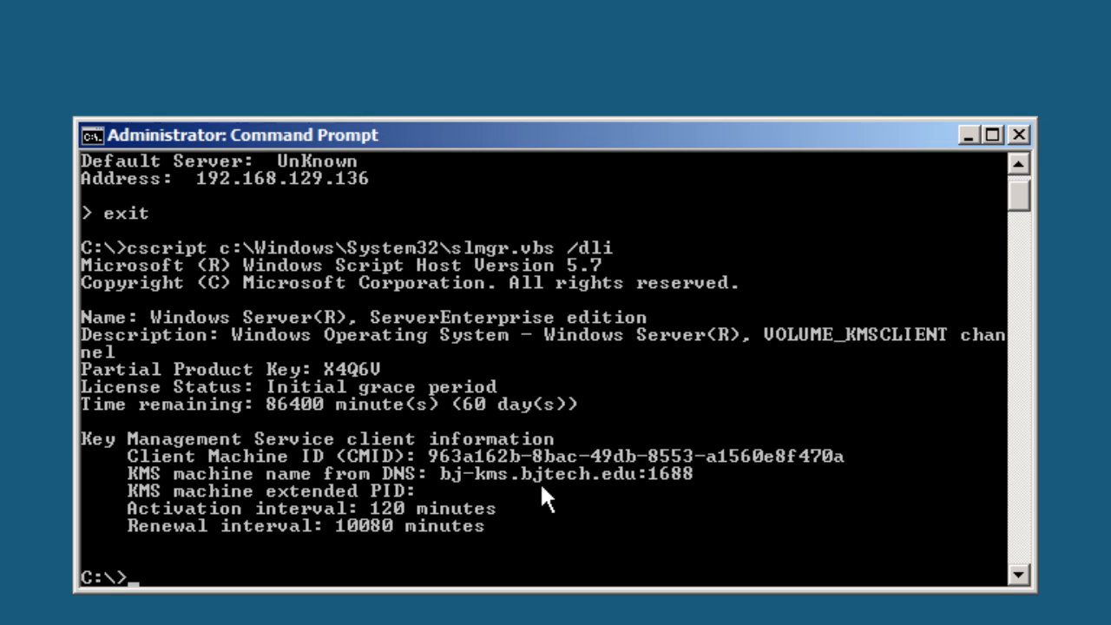
mouse_move(317, 525)
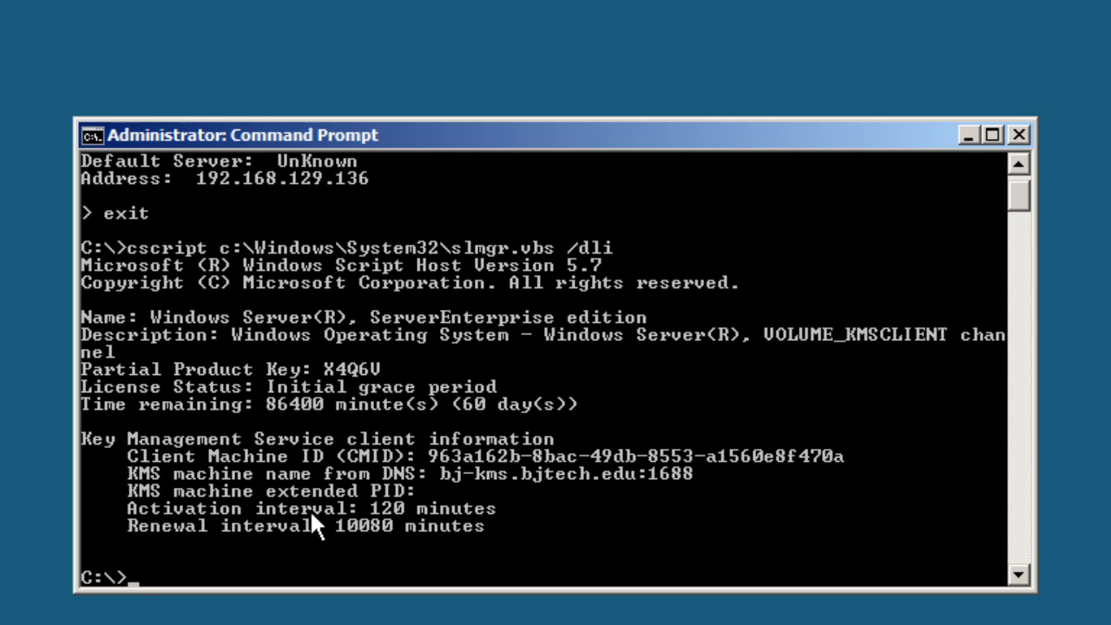
mouse_move(217, 547)
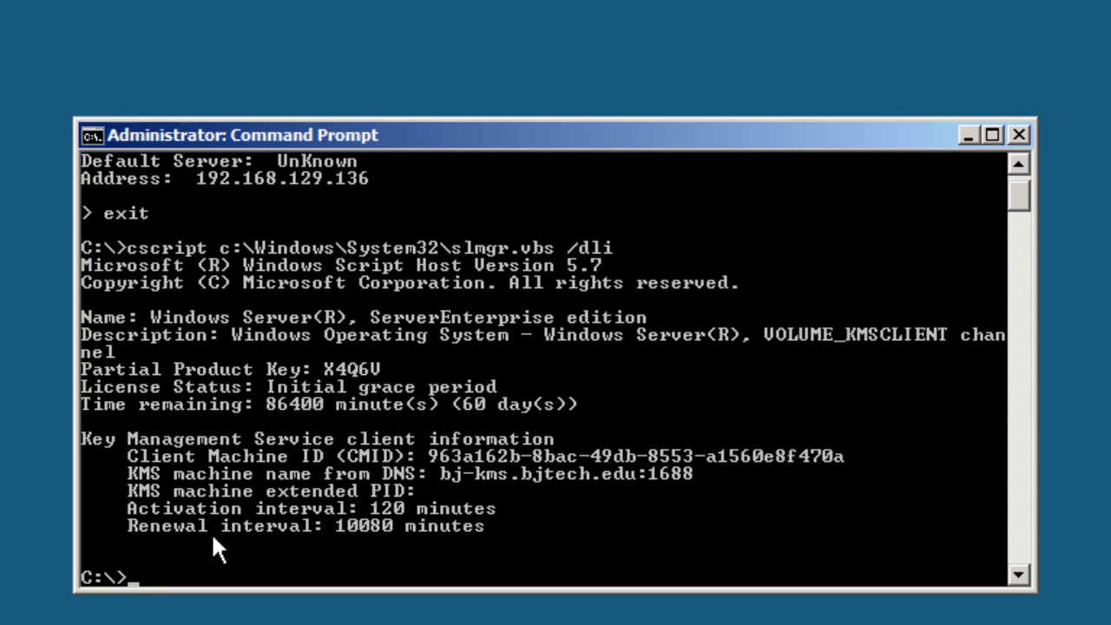
mouse_move(373, 547)
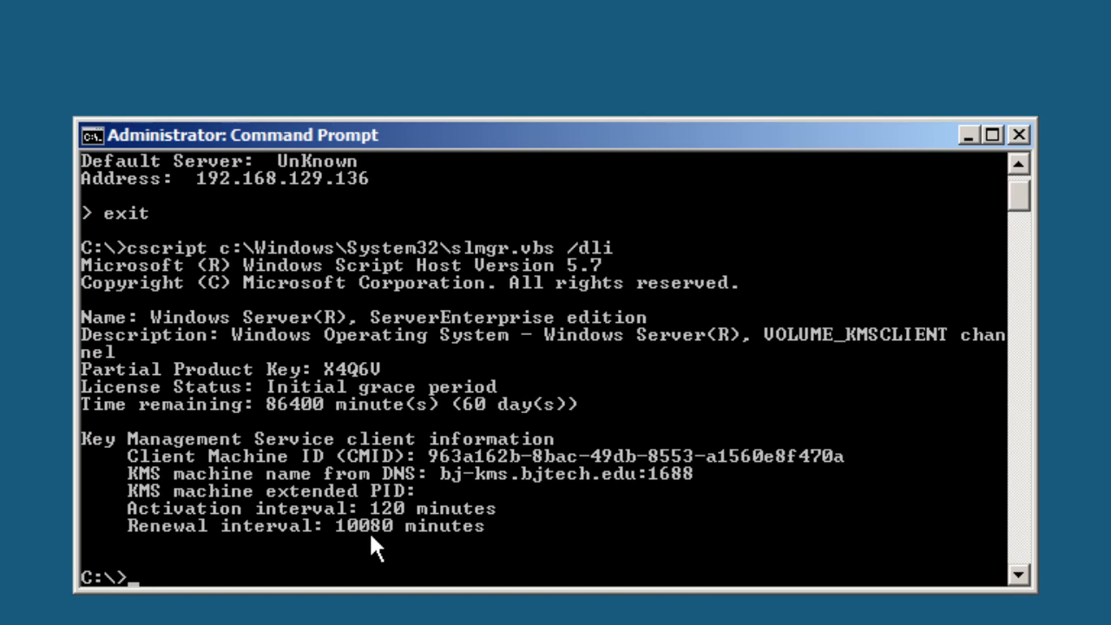